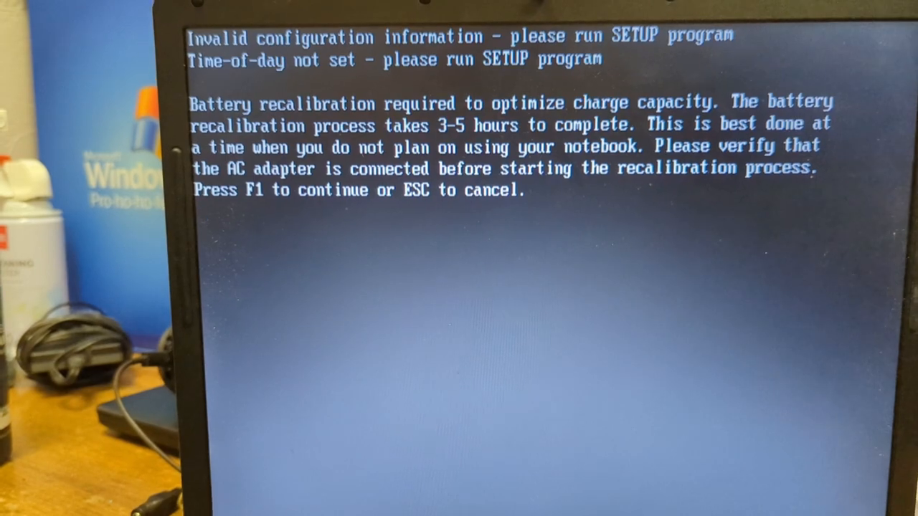
Step: Power on the Dell laptop so the Inspiron startup screen appears
key("f1")
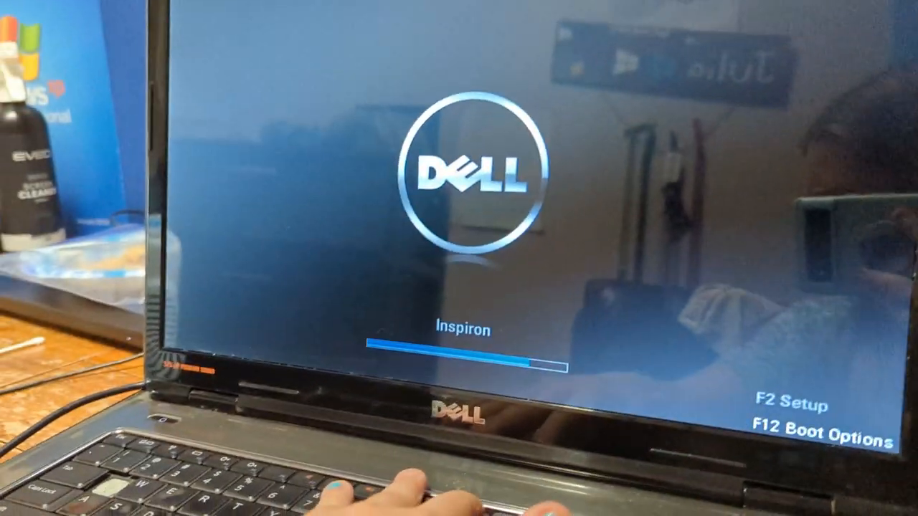
Step: Boot from the Windows 7 install media via the F12 one-time boot menu
key("f12")
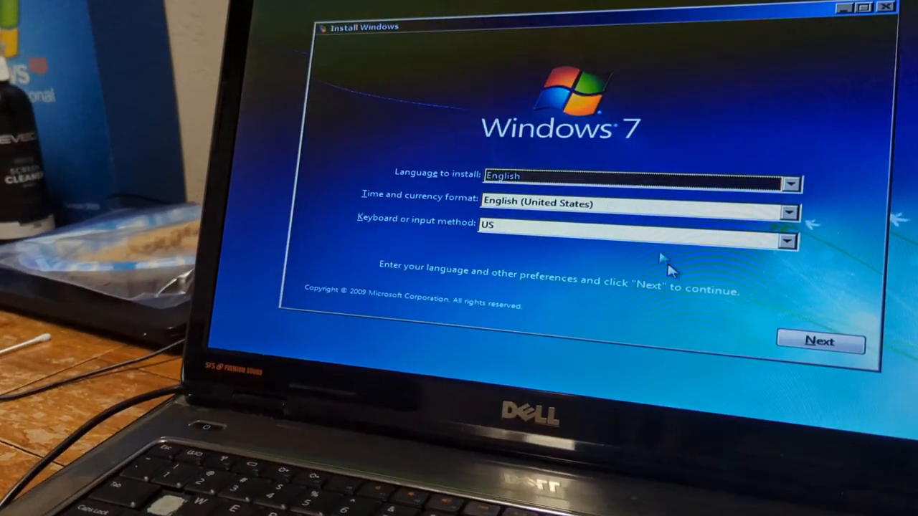
Step: Confirm language preferences, start installation and accept the Windows 7 license terms
left_click(821, 341)
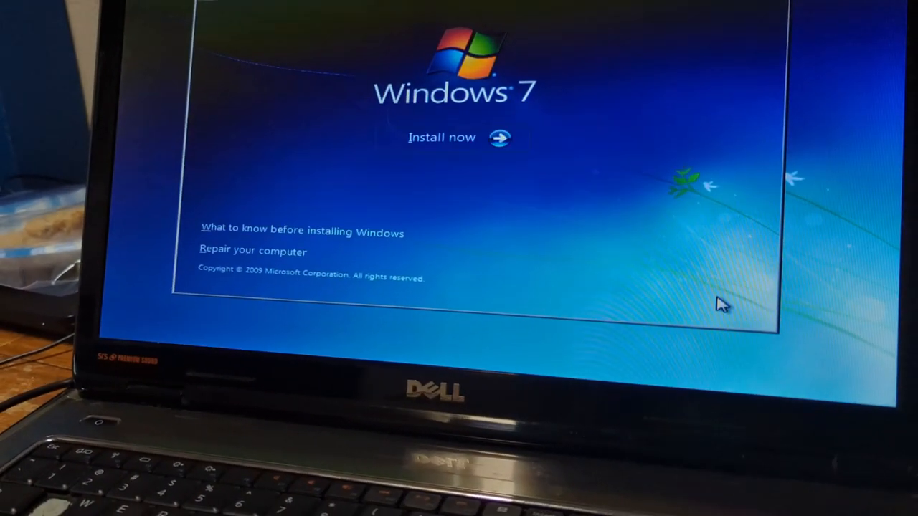
left_click(442, 137)
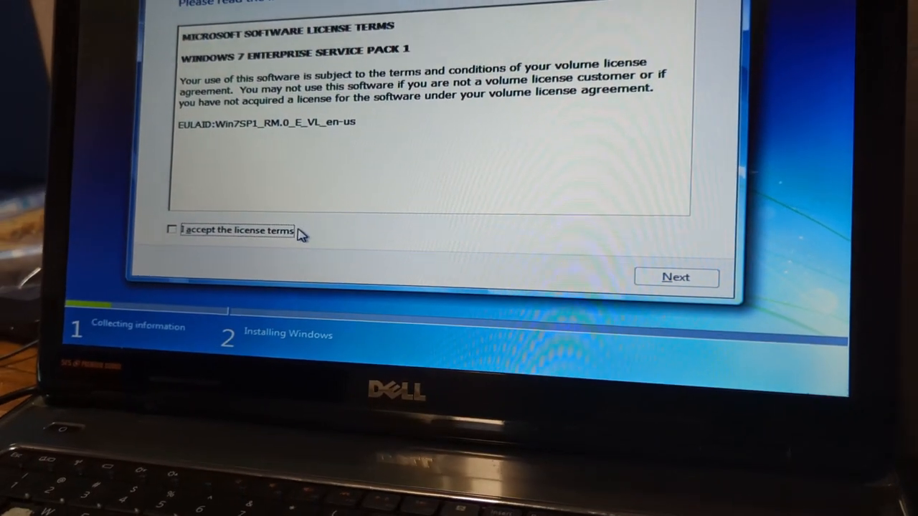
left_click(172, 230)
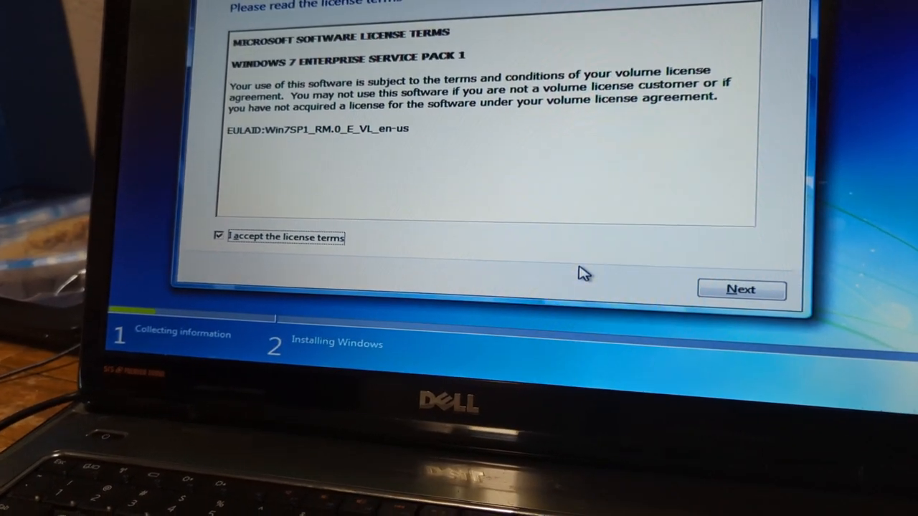
left_click(740, 290)
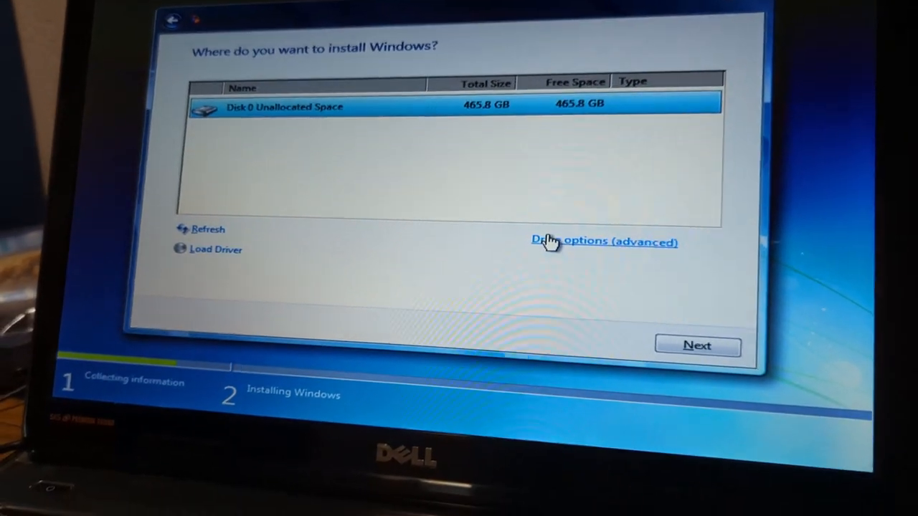
Step: Install onto Disk 0's 465.8 GB unallocated space, allowing extra system partitions
left_click(697, 344)
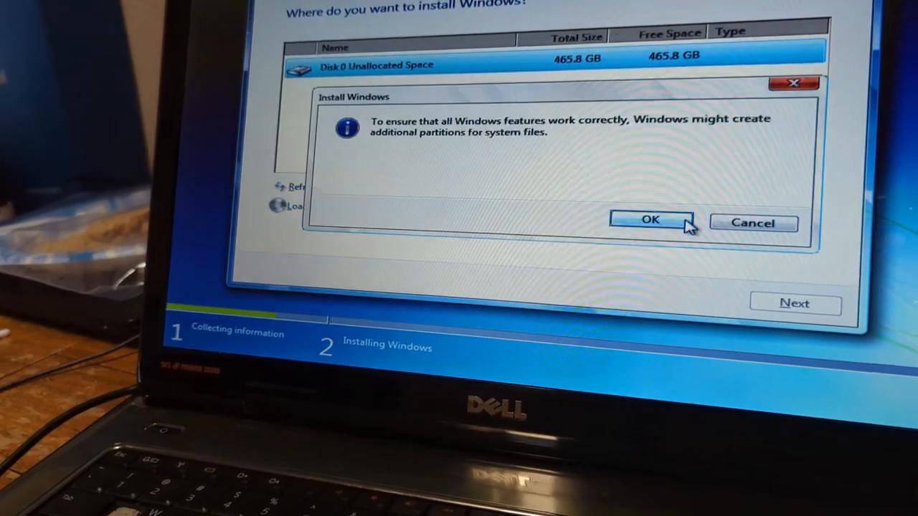
left_click(651, 221)
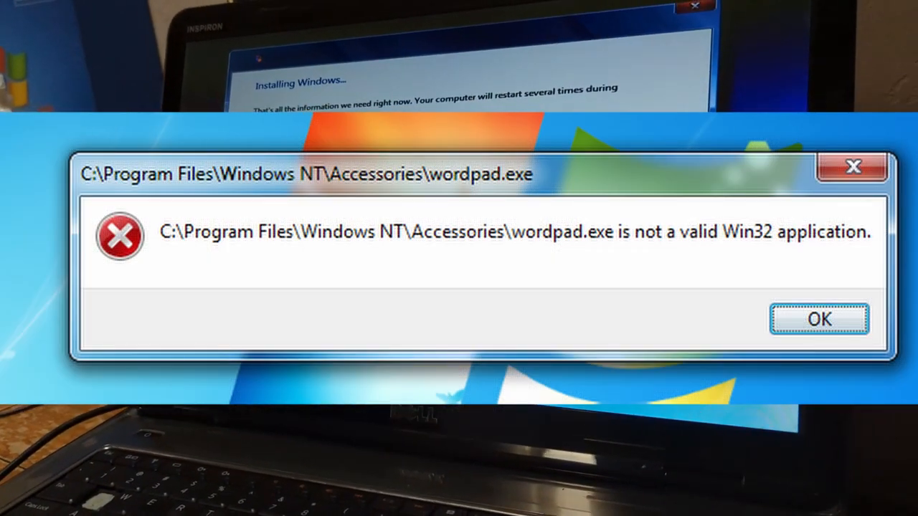
Step: Confirm user and computer names, skip the password, keep Pacific Time and June 10, 2022
left_click(820, 318)
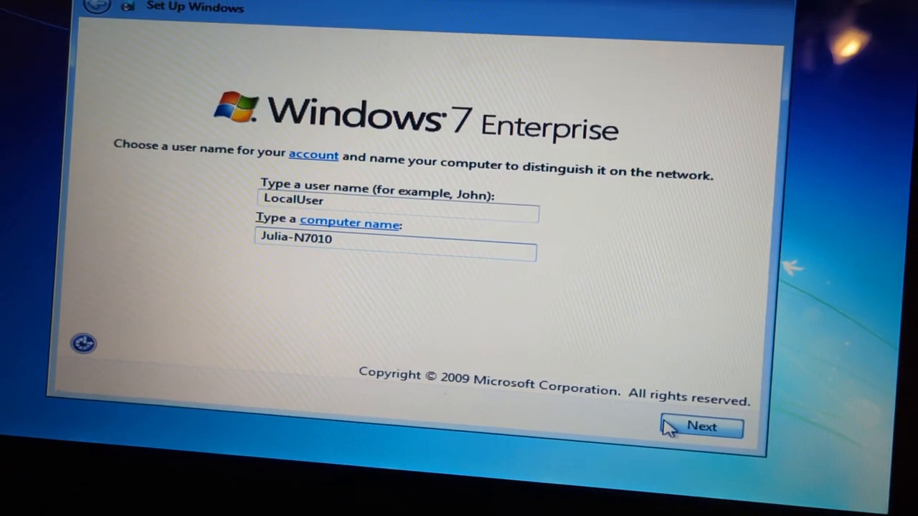
left_click(699, 427)
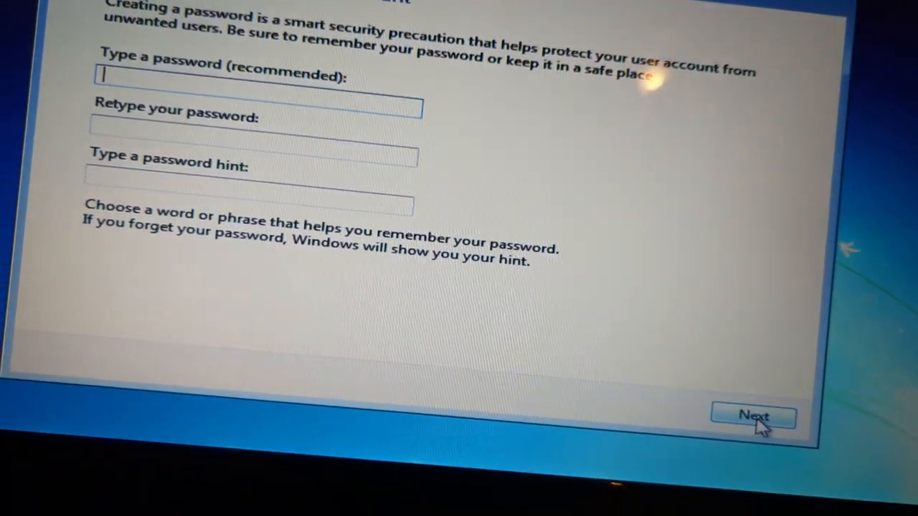
left_click(751, 415)
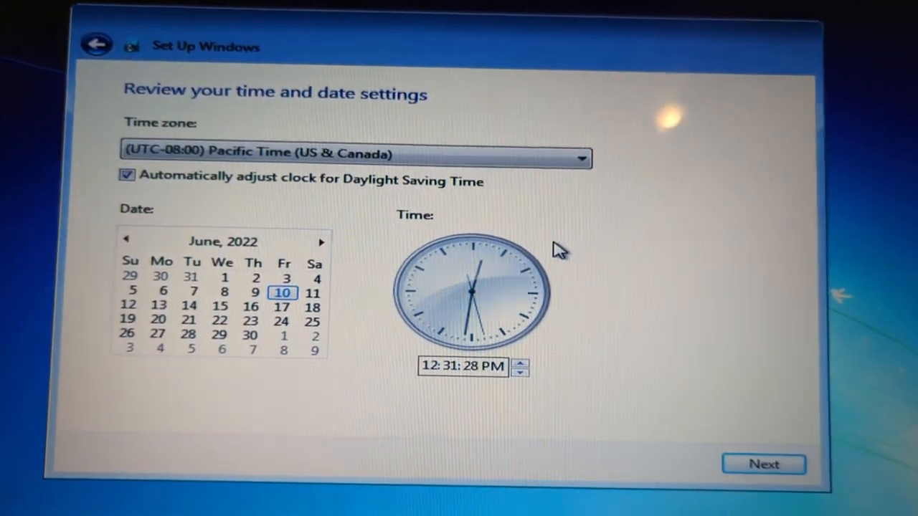
left_click(763, 464)
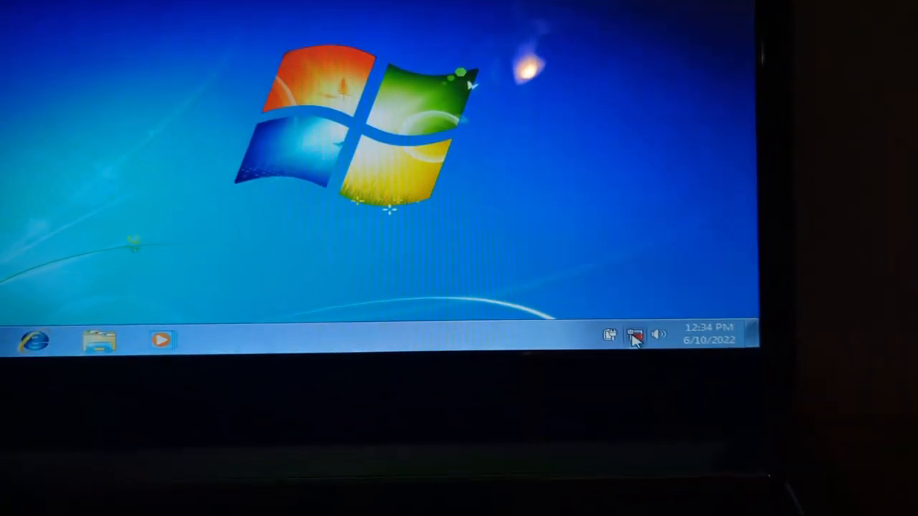
Step: Reach the fresh desktop, open the Start menu and bring up the desktop context menu
left_click(633, 337)
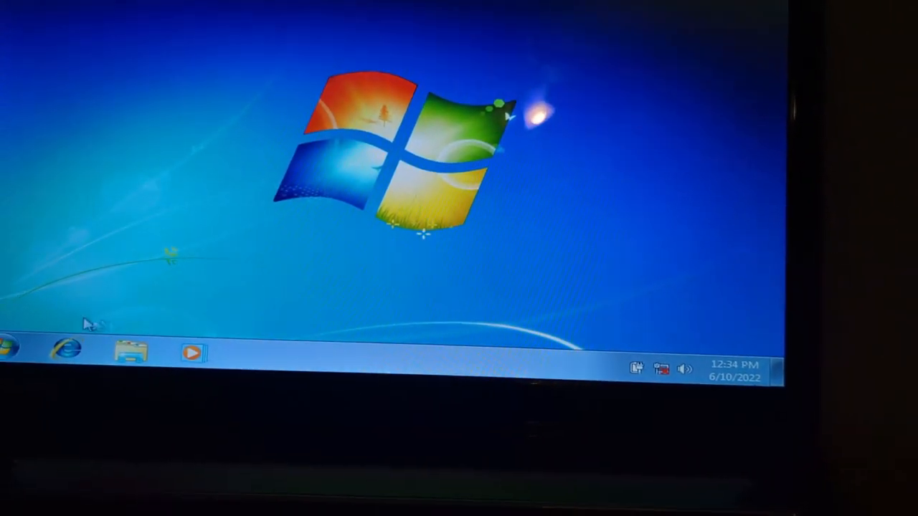
left_click(8, 350)
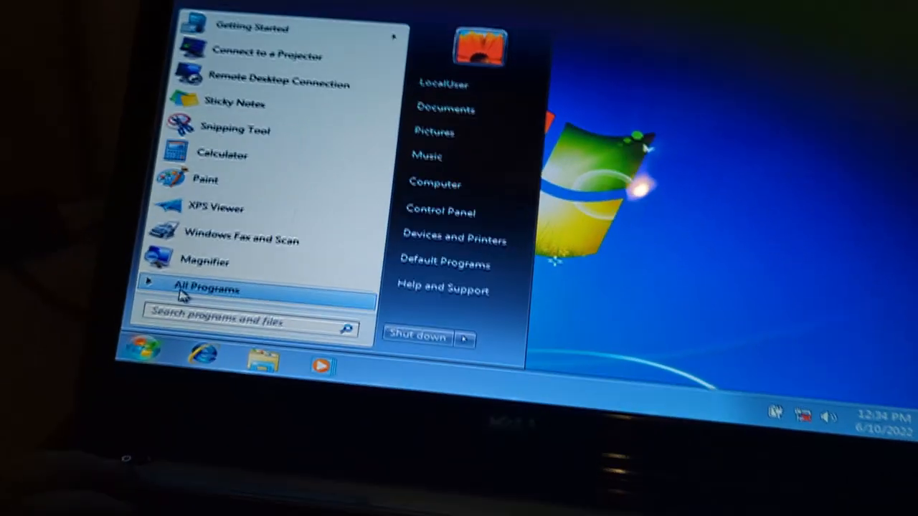
type("devi")
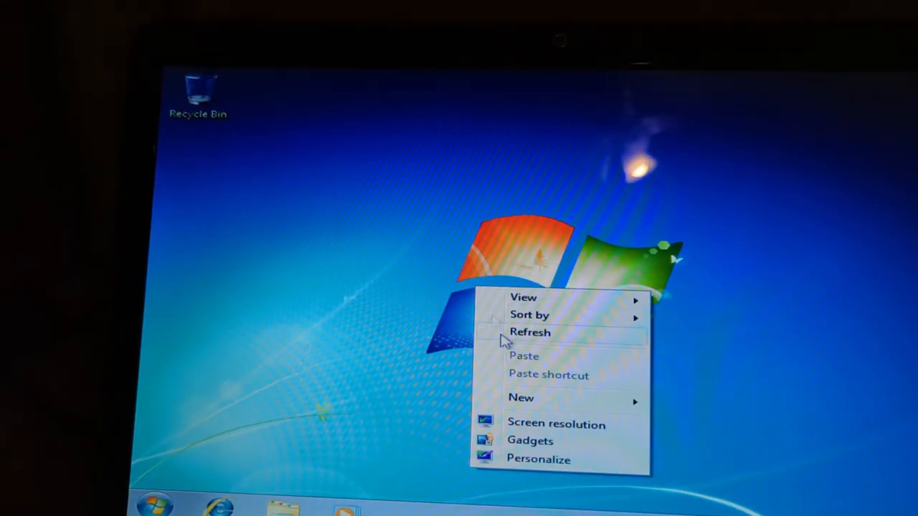
Step: Show Computer Properties: Windows 7 Enterprise, Core i3 M370, 4 GB RAM, 64-bit
left_click(556, 424)
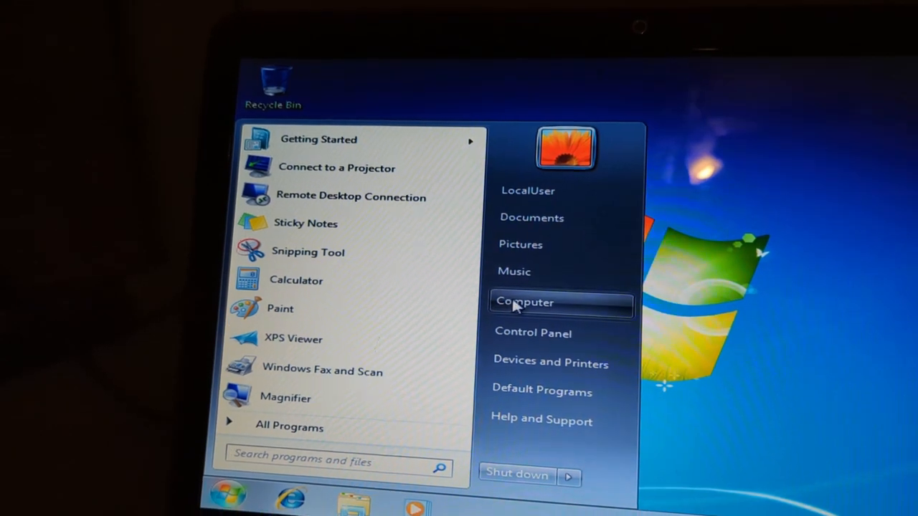
right_click(525, 301)
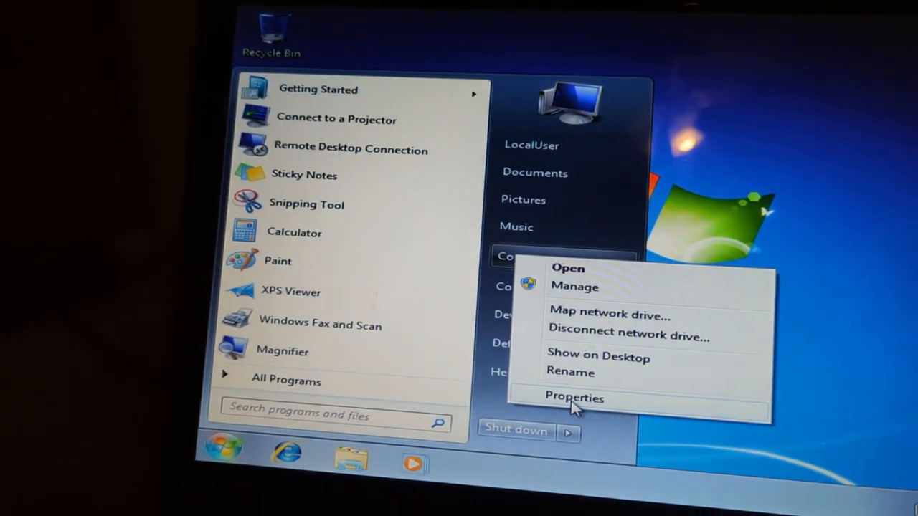
left_click(573, 398)
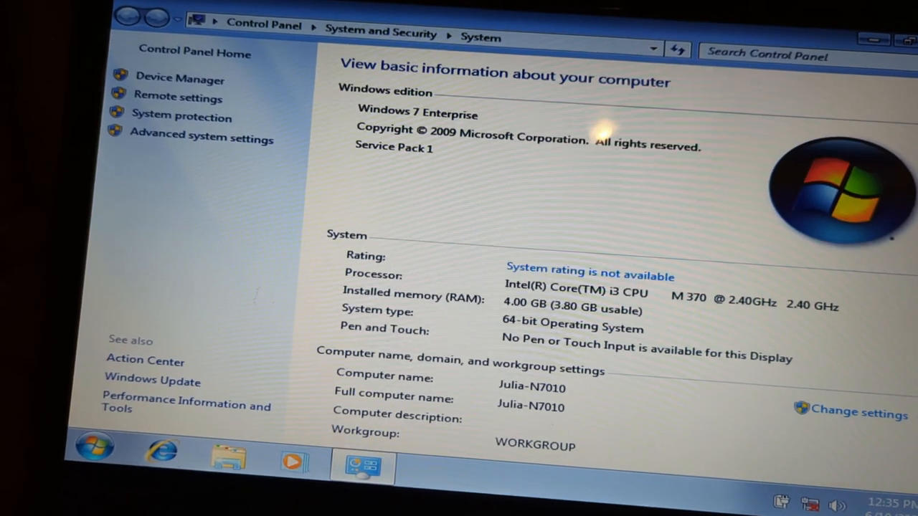
scroll("down", 3)
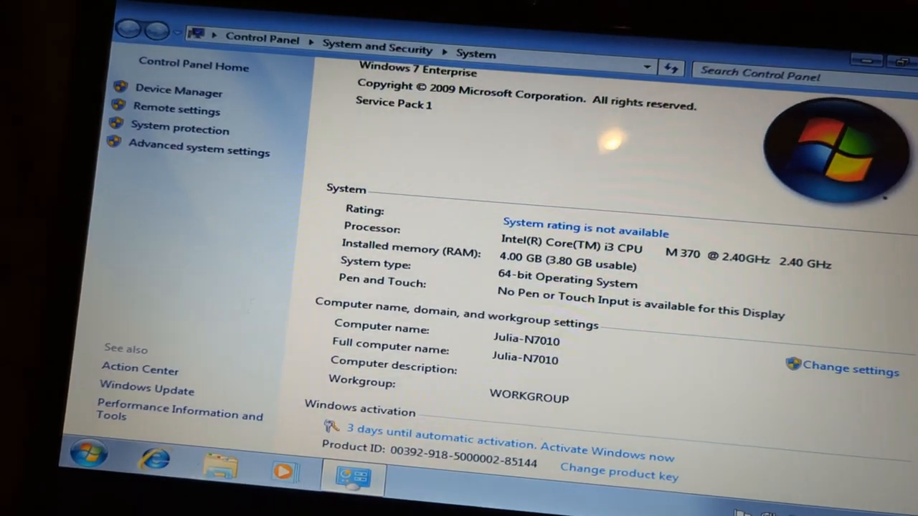